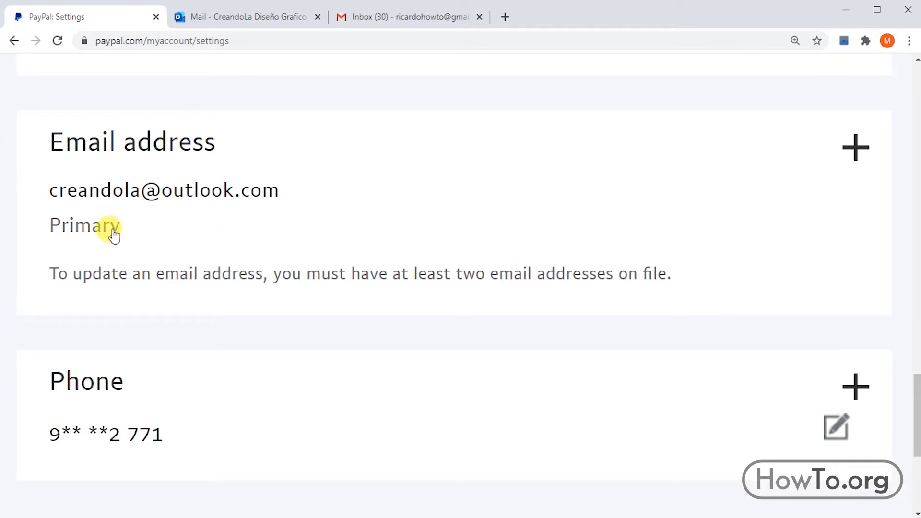
{"action": "mouse_move", "coordinate": [140, 222]}
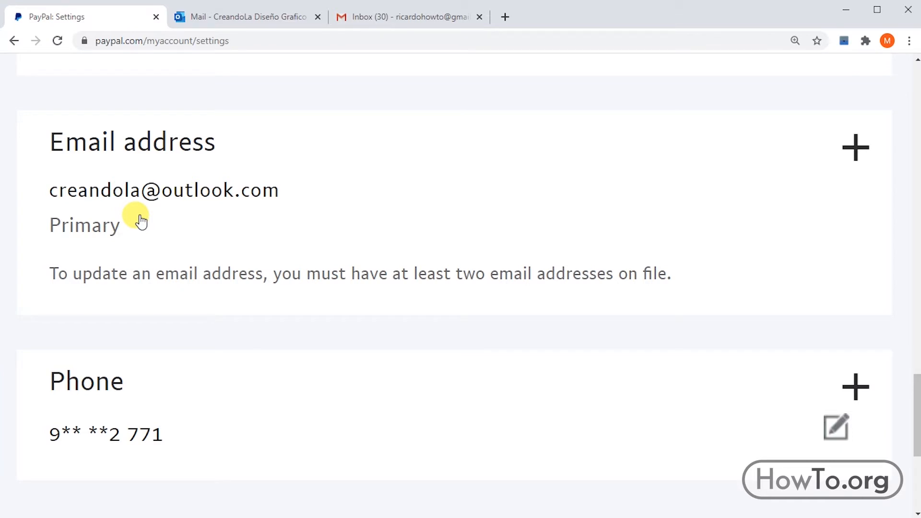
Start adding a second email address in PayPal Settings
{"action": "left_click", "coordinate": [855, 147]}
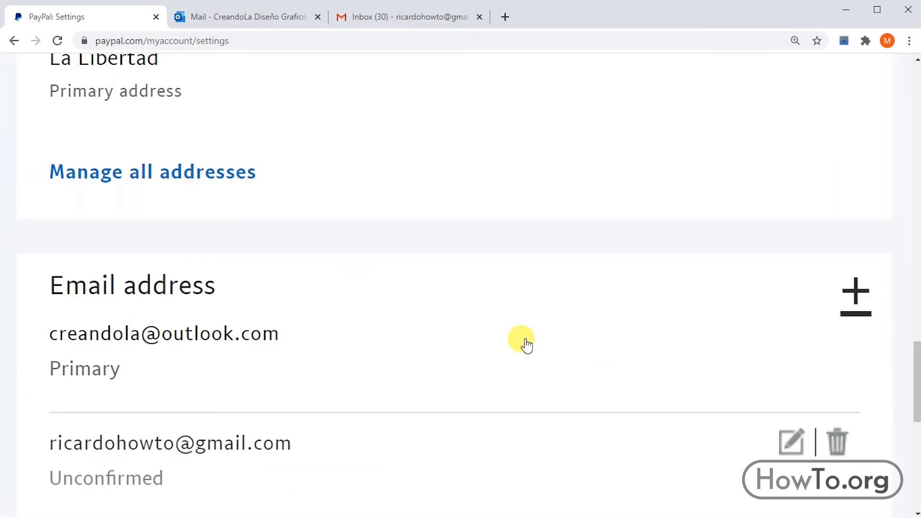
{"action": "scroll", "scroll_direction": "down", "scroll_amount": 3}
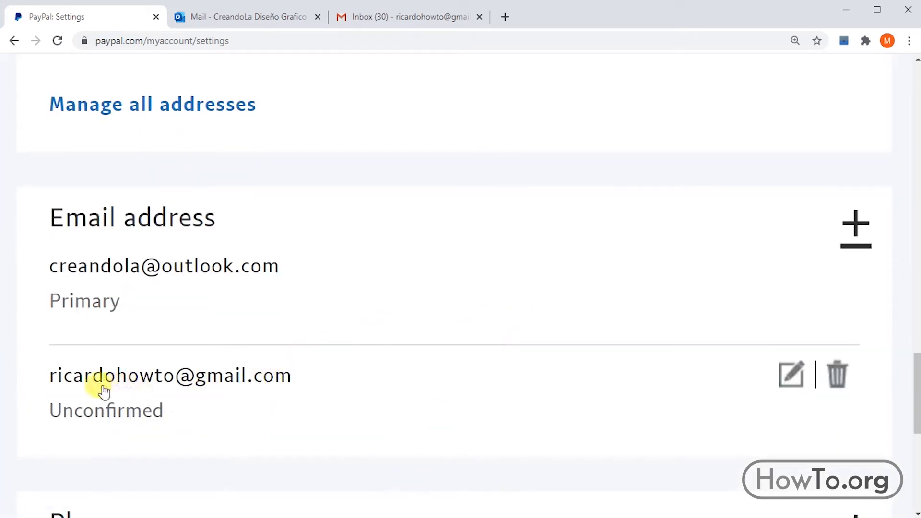
{"action": "left_click", "coordinate": [246, 17]}
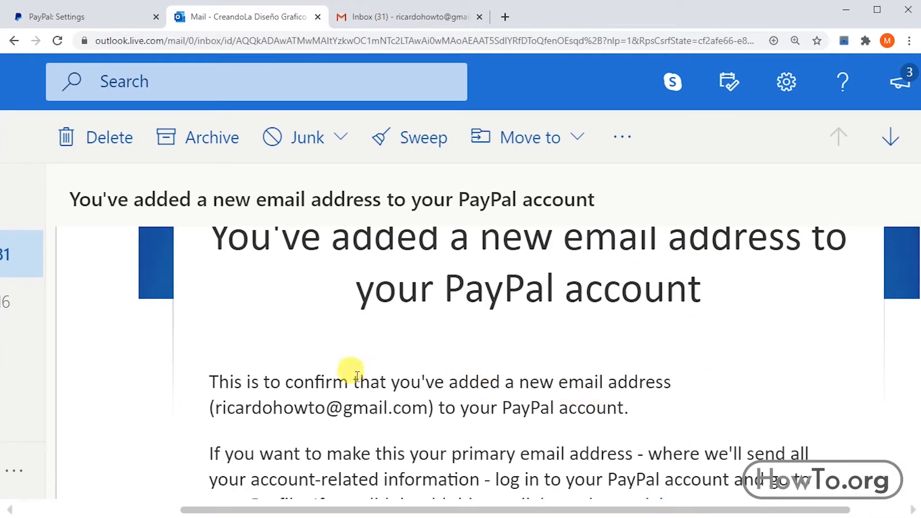
Scroll through PayPal's new-email notice in Outlook and follow its link
{"action": "scroll", "scroll_direction": "down", "scroll_amount": 3}
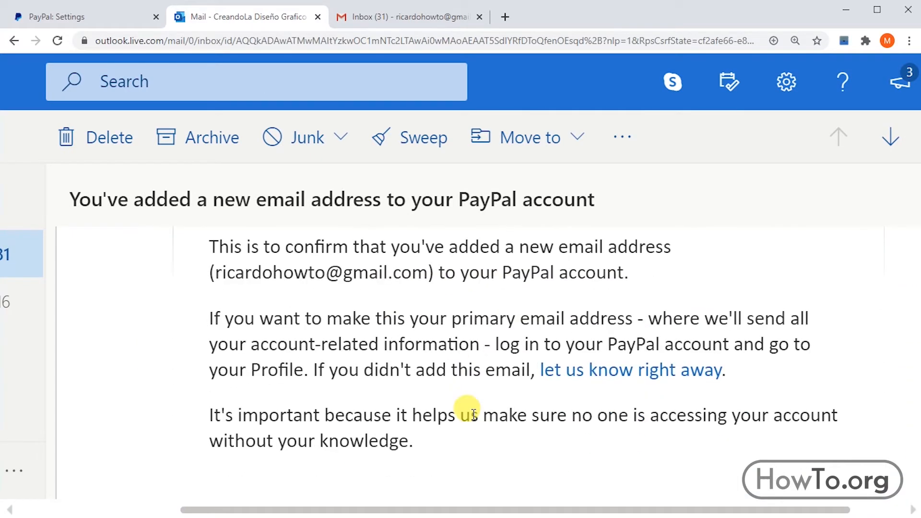
{"action": "left_click", "coordinate": [631, 369]}
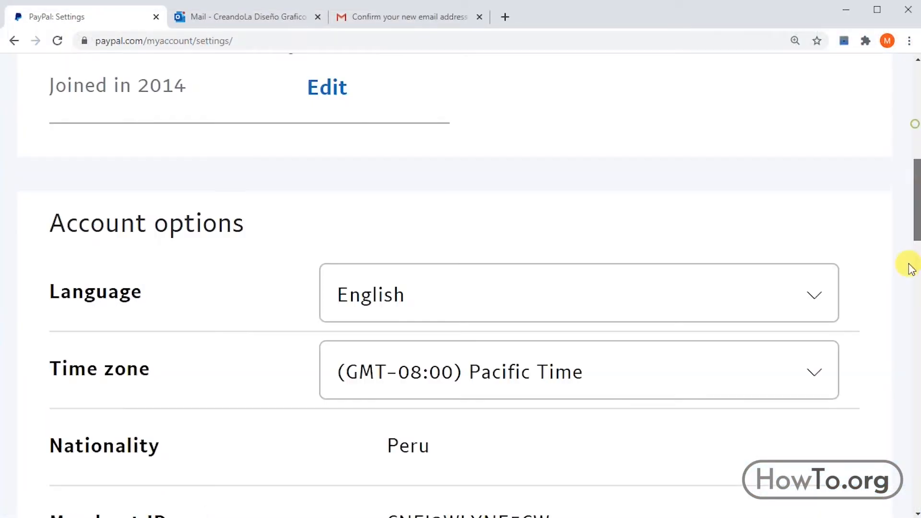
Scroll to Email address and open the edit form for the confirmed Gmail address
{"action": "scroll", "scroll_direction": "up", "scroll_amount": 3}
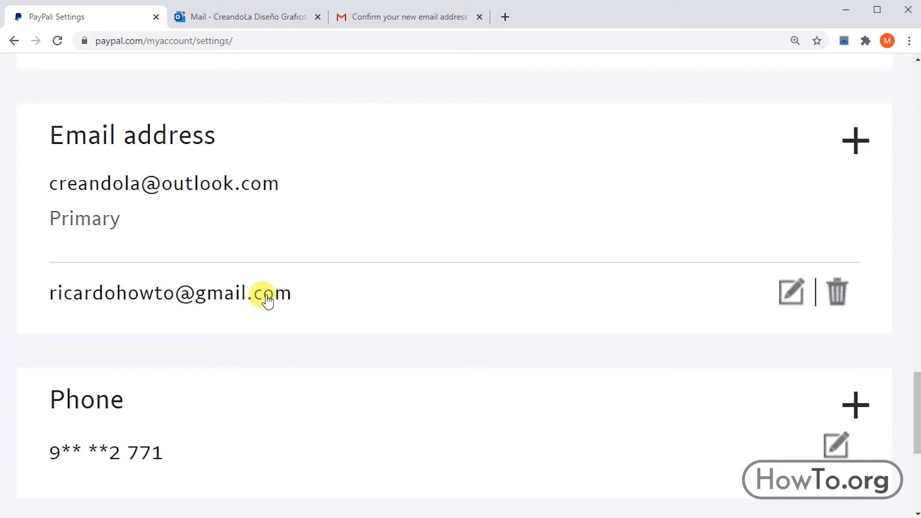
{"action": "left_click", "coordinate": [791, 292]}
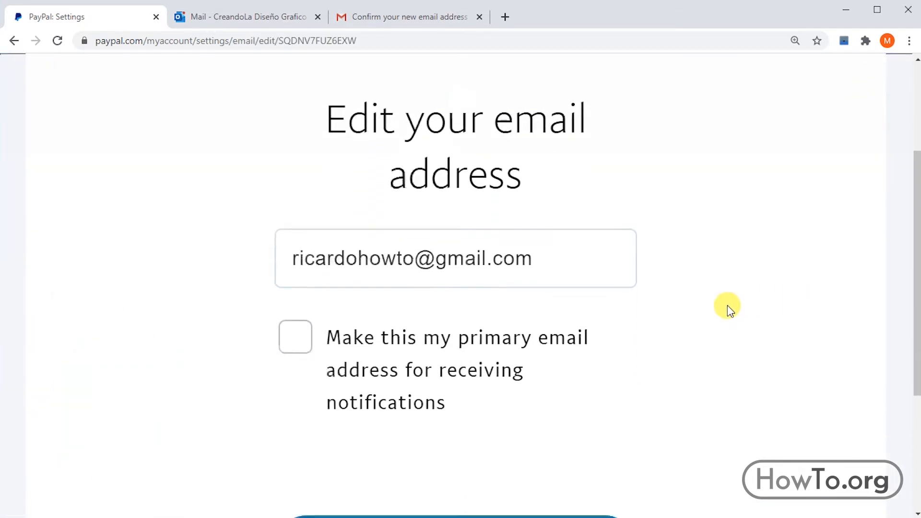
Make the Gmail address primary, leaving the Outlook address as secondary
{"action": "scroll", "scroll_direction": "down", "scroll_amount": 3}
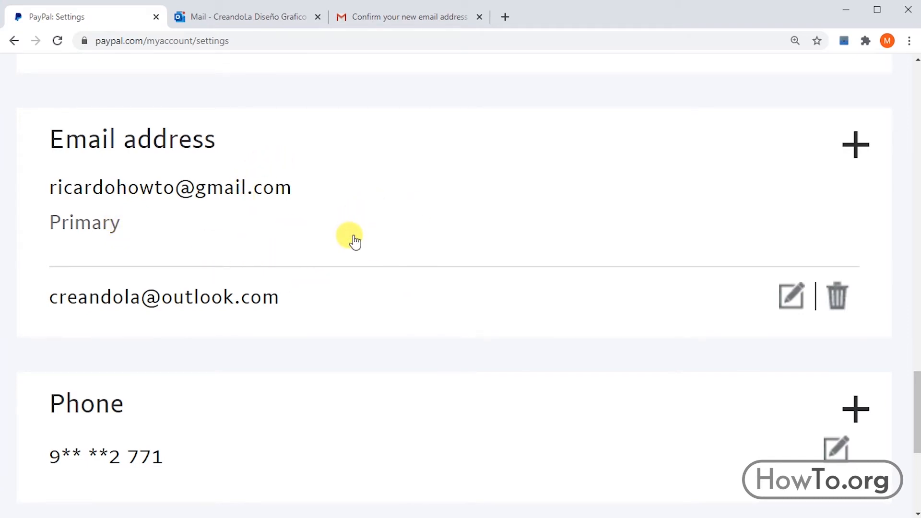
Delete the old Outlook email address from the account
{"action": "left_click", "coordinate": [836, 296]}
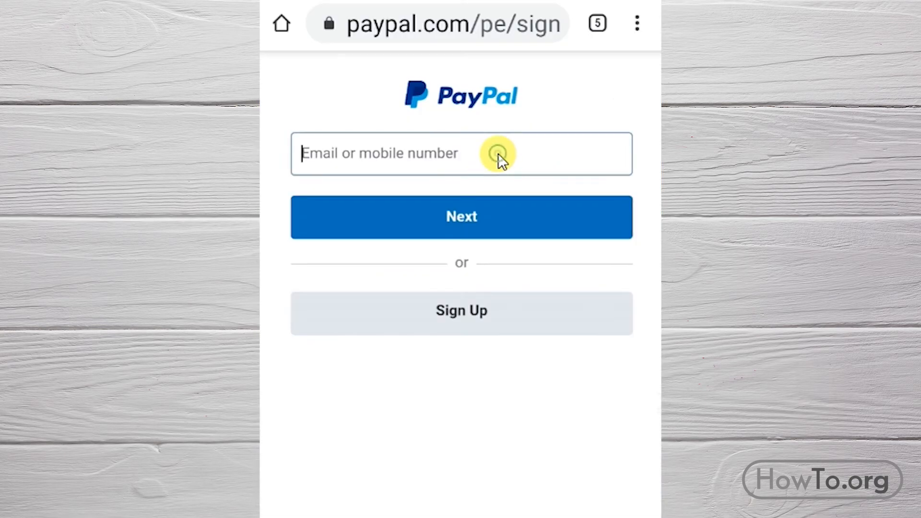
Log in to PayPal mobile with the new Gmail address and password
{"action": "left_click", "coordinate": [461, 217]}
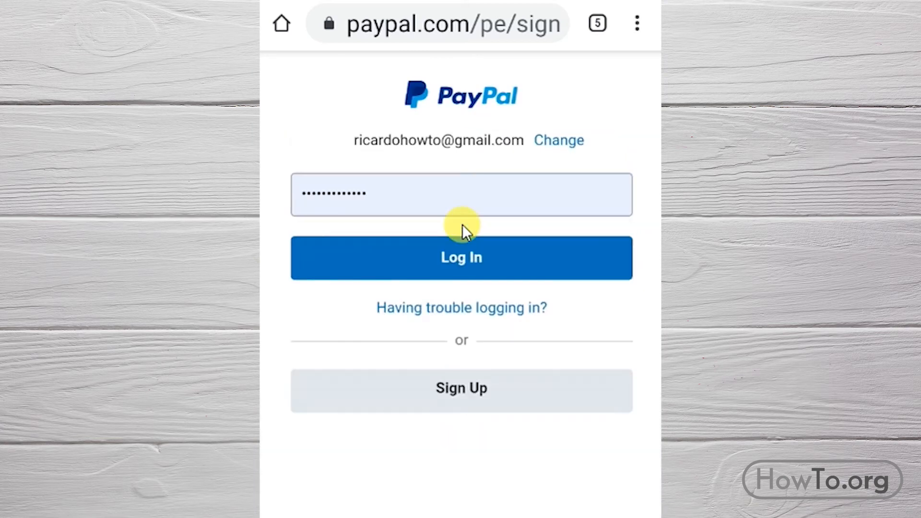
{"action": "left_click", "coordinate": [461, 257]}
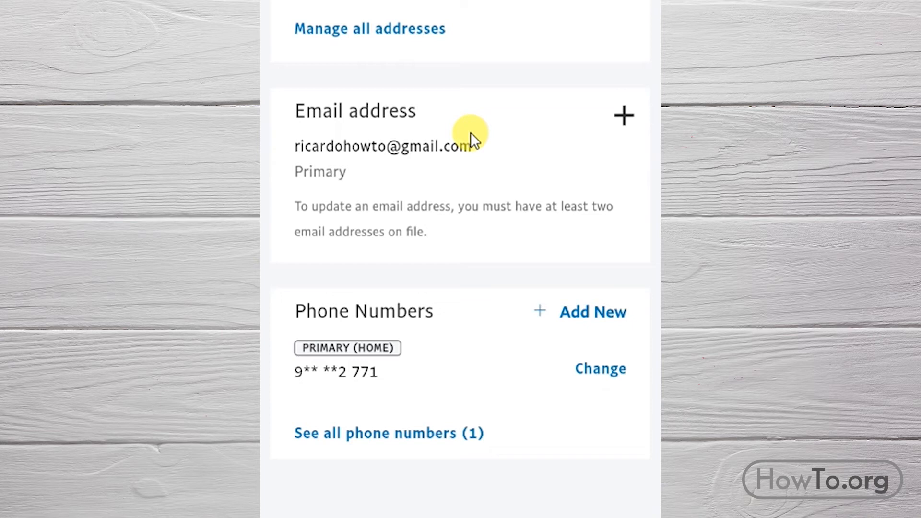
Submit a new email address from PayPal mobile Settings
{"action": "left_click", "coordinate": [624, 116]}
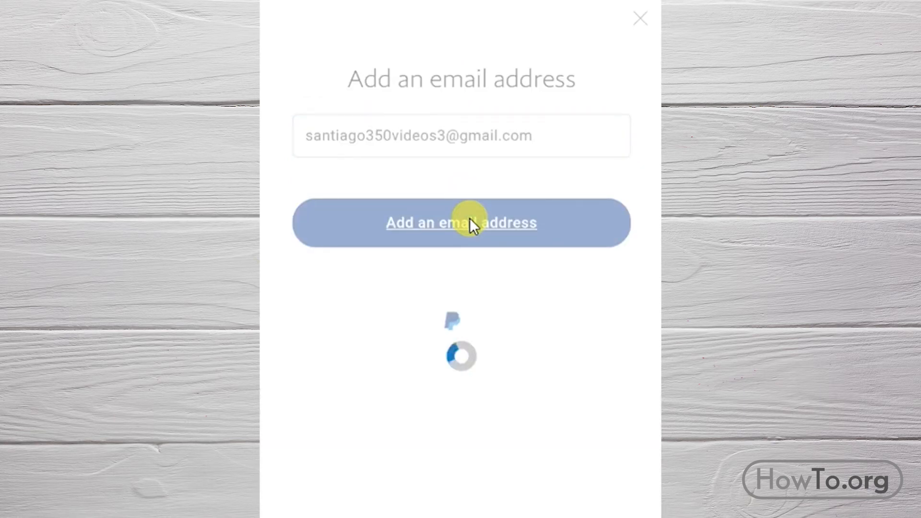
{"action": "left_click", "coordinate": [460, 222]}
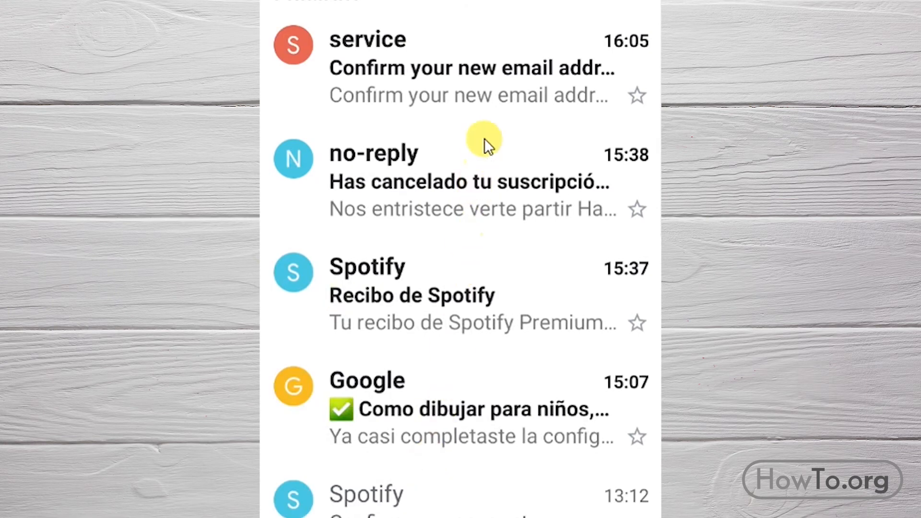
Confirm the new address via Gmail's 'Confirm your new email address' link and password
{"action": "left_click", "coordinate": [472, 67]}
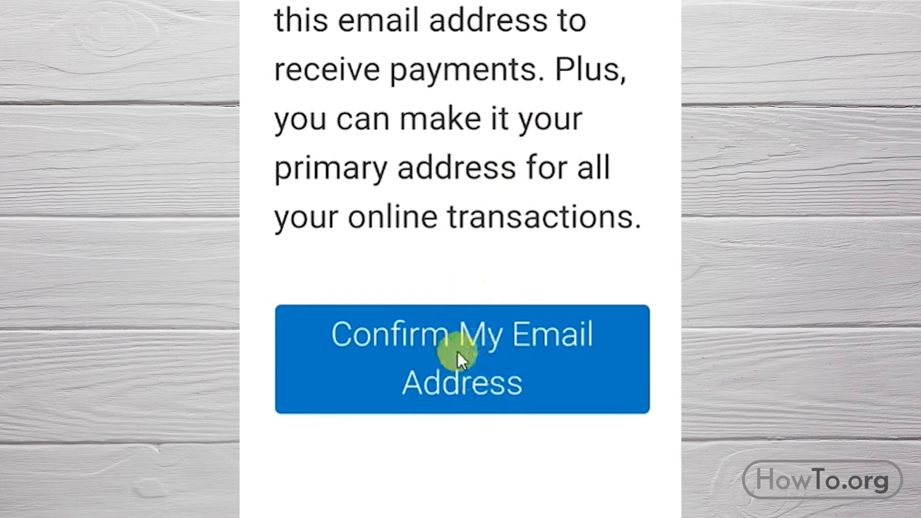
{"action": "left_click", "coordinate": [462, 359]}
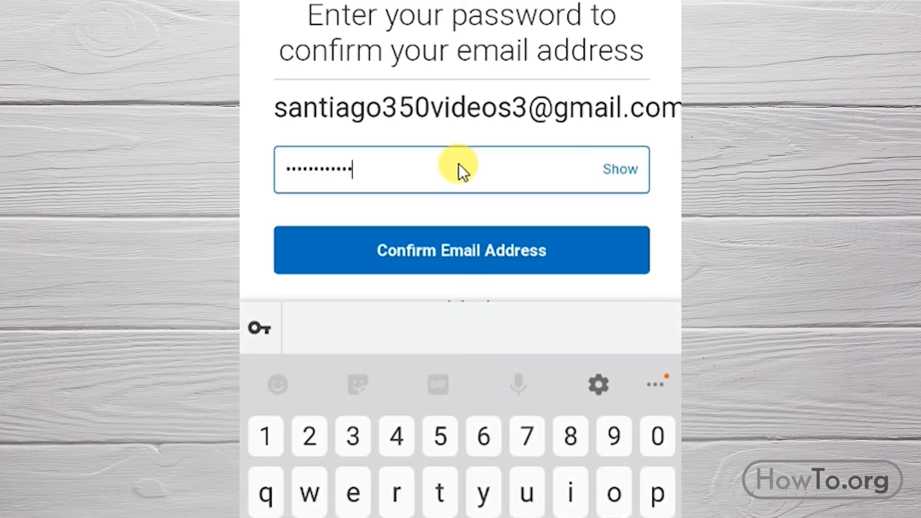
{"action": "left_click", "coordinate": [461, 249]}
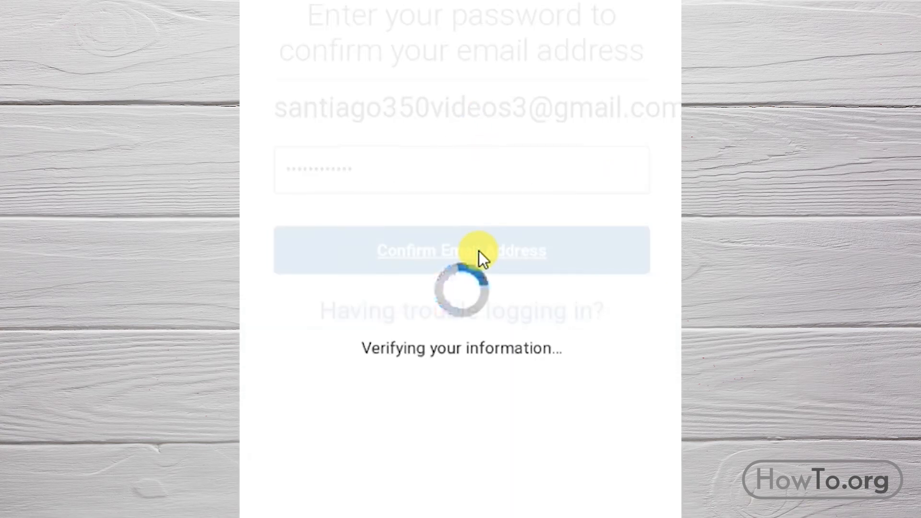
{"action": "left_click", "coordinate": [461, 251]}
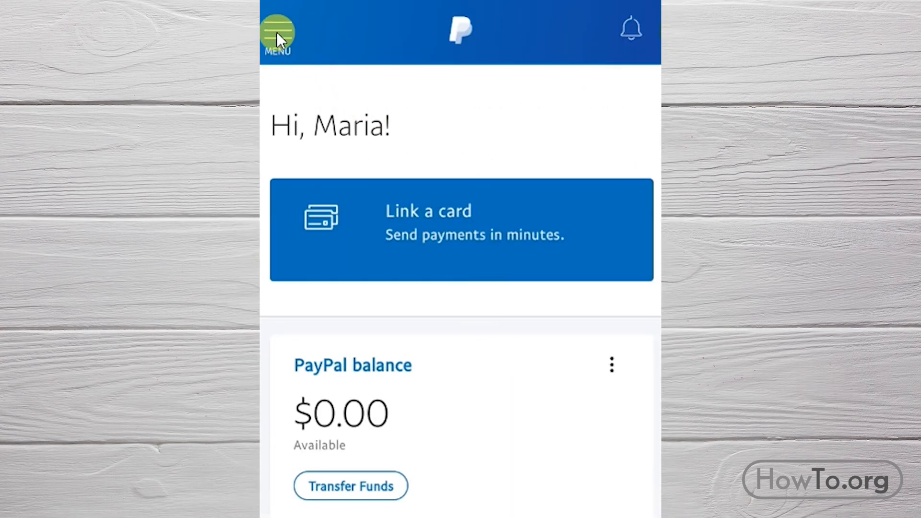
Go to mobile account settings and edit the confirmed second email address
{"action": "left_click", "coordinate": [277, 32]}
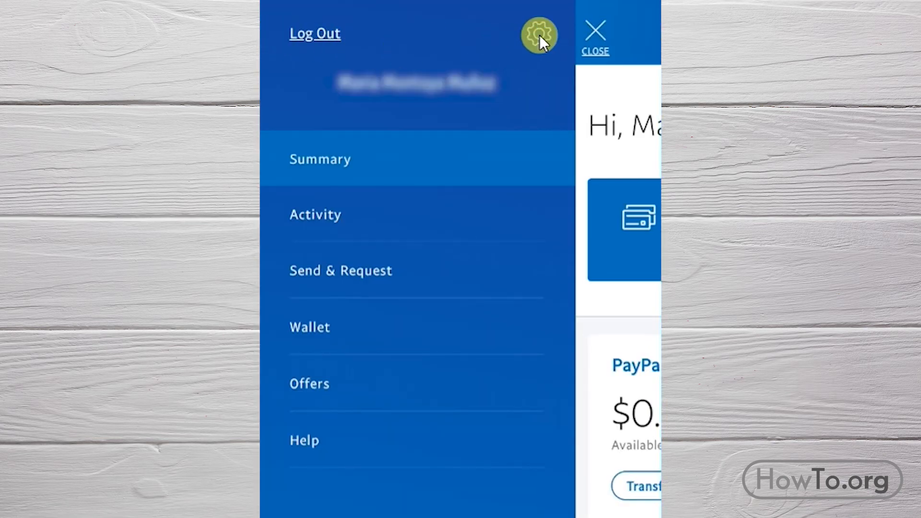
{"action": "left_click", "coordinate": [539, 34]}
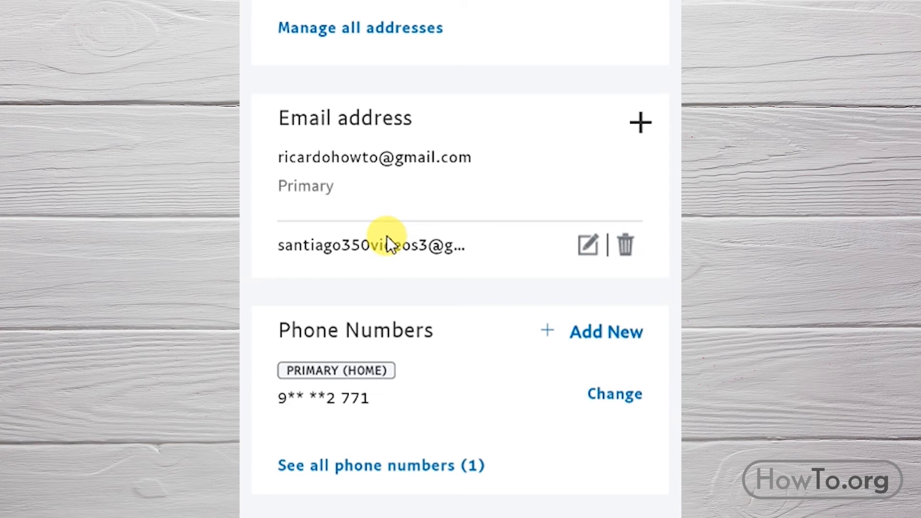
{"action": "left_click", "coordinate": [587, 245]}
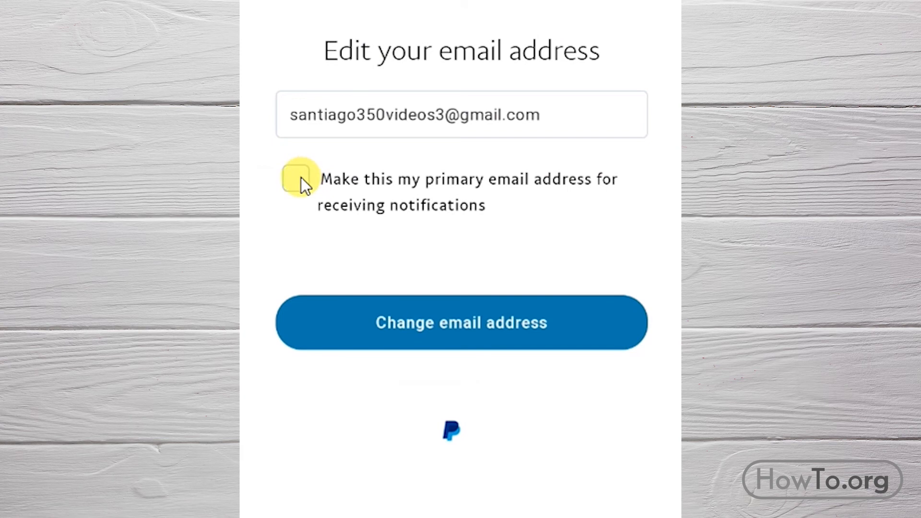
Make the santiago Gmail address primary and delete the old Ricardo address
{"action": "left_click", "coordinate": [296, 178]}
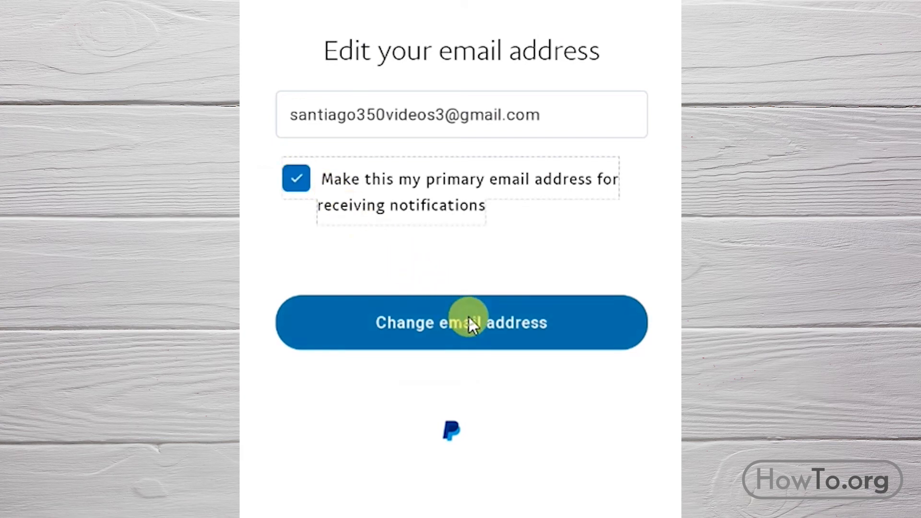
{"action": "left_click", "coordinate": [462, 322]}
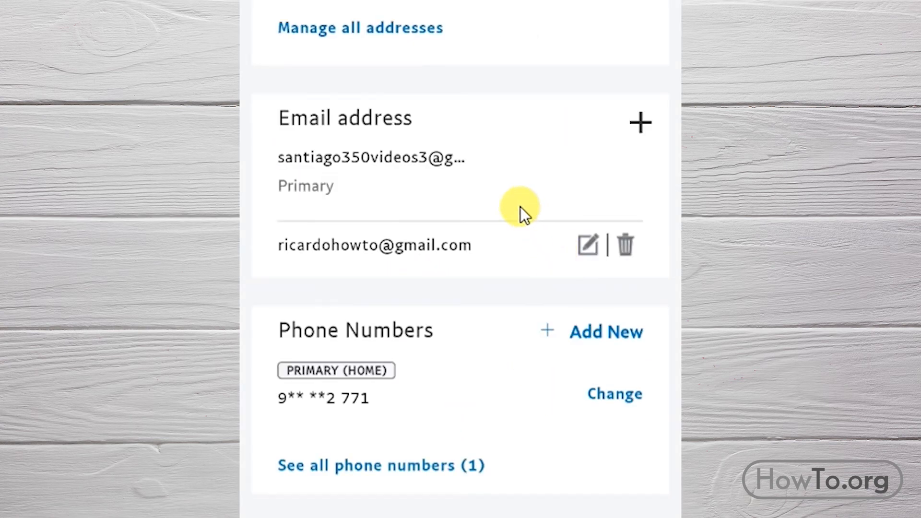
{"action": "mouse_move", "coordinate": [376, 211]}
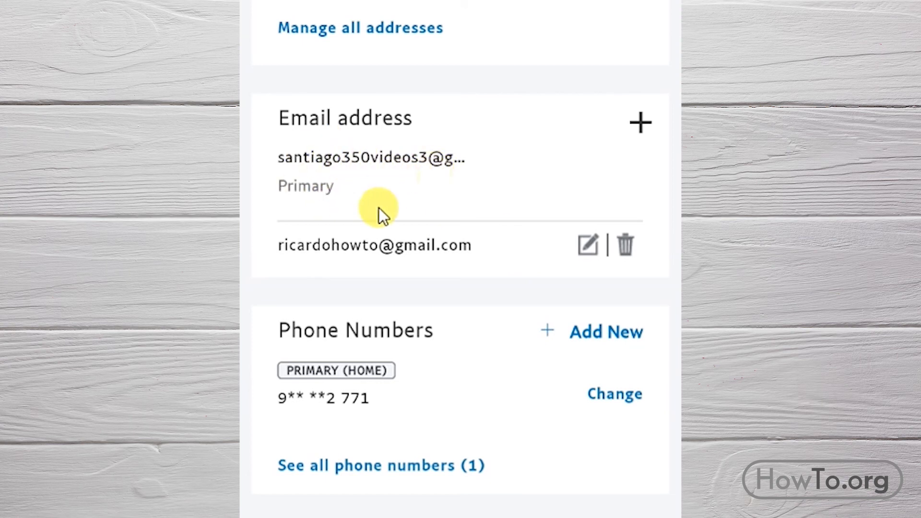
{"action": "mouse_move", "coordinate": [443, 209]}
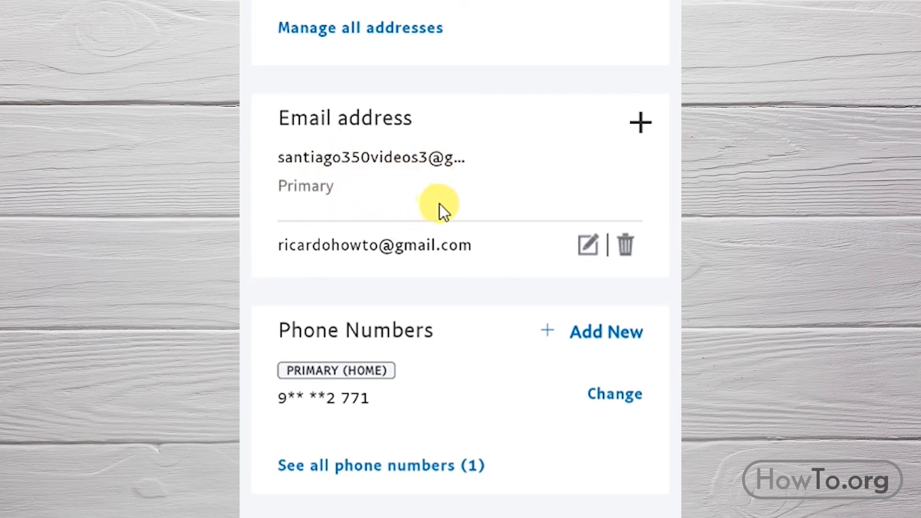
{"action": "mouse_move", "coordinate": [625, 246]}
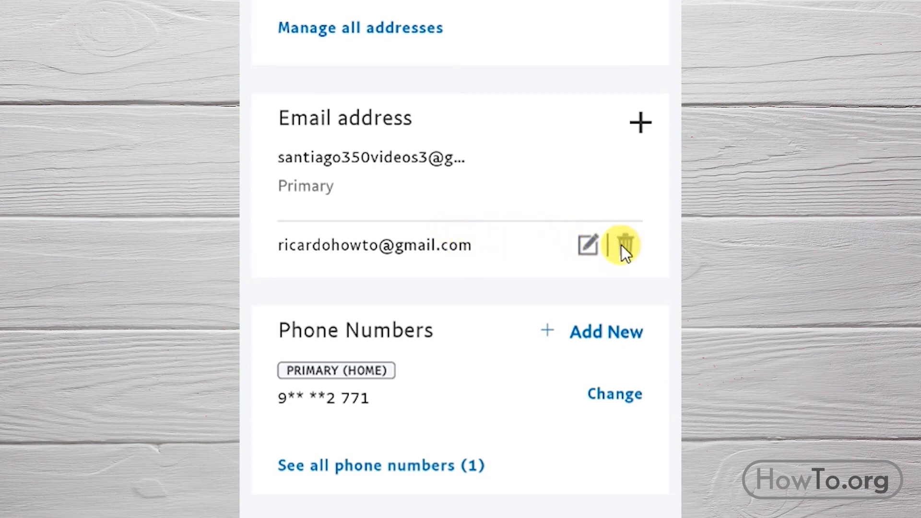
{"action": "left_click", "coordinate": [625, 245]}
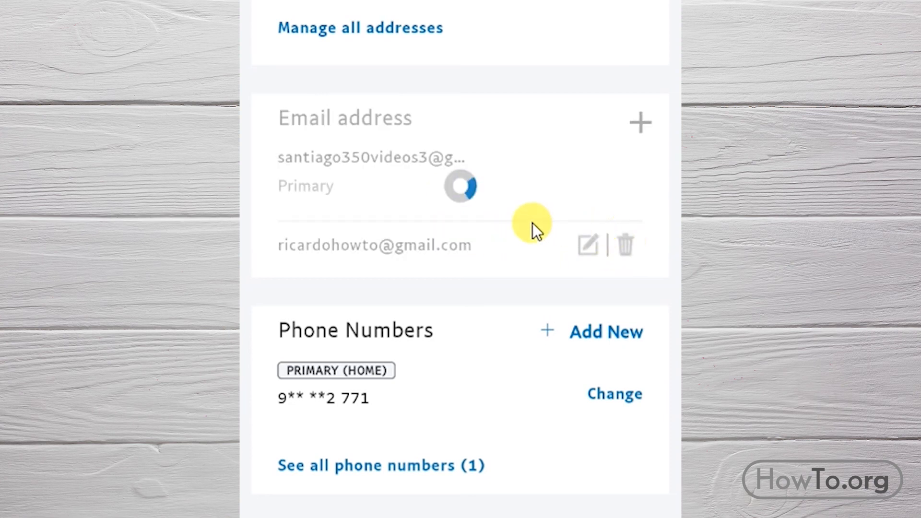